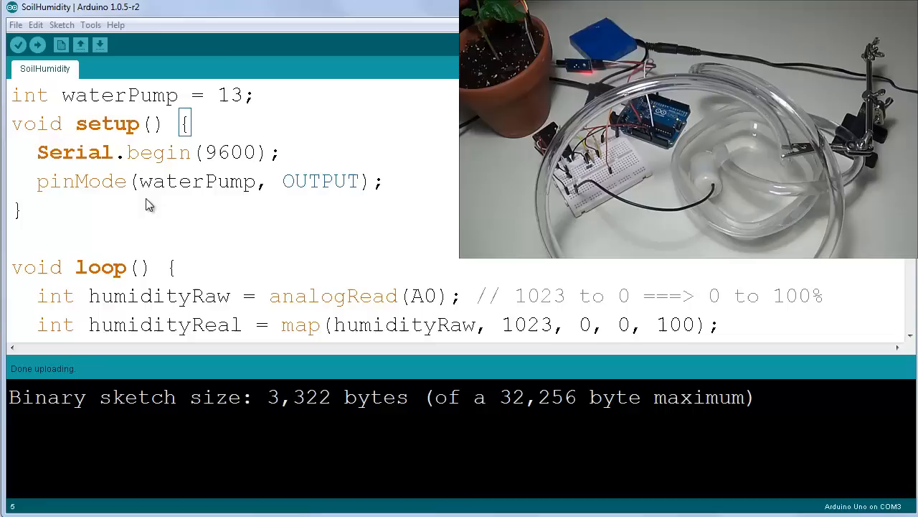
mouse_move(102, 208)
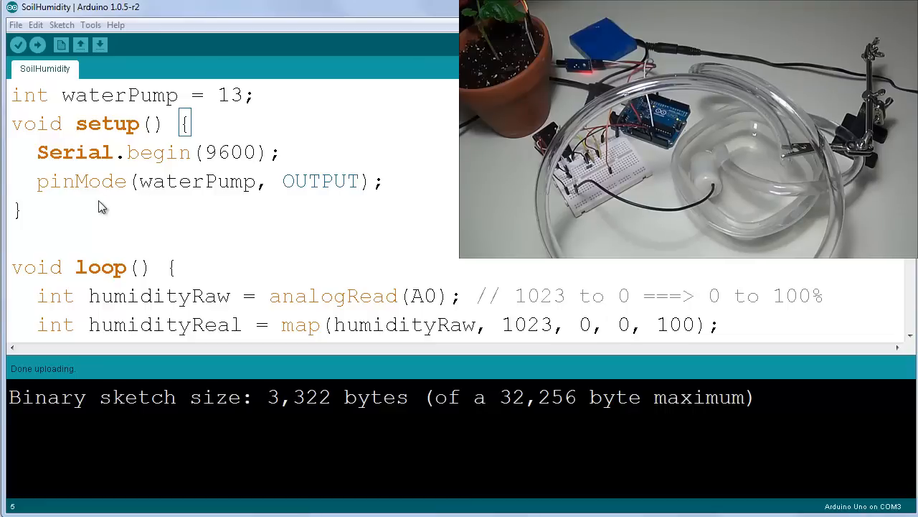
- Review the humidity-below-90 pump if/else logic, then recompile and upload SoilHumidity to the Uno on COM3
left_click(255, 95)
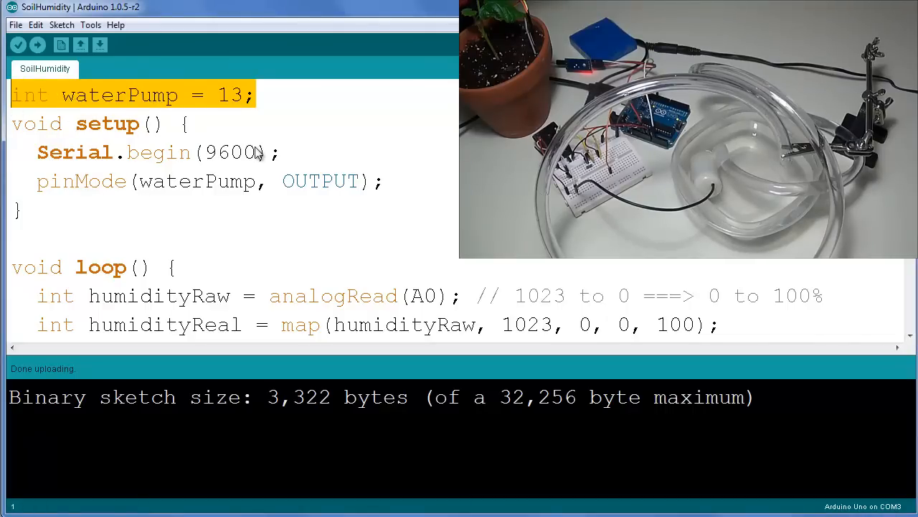
mouse_move(341, 178)
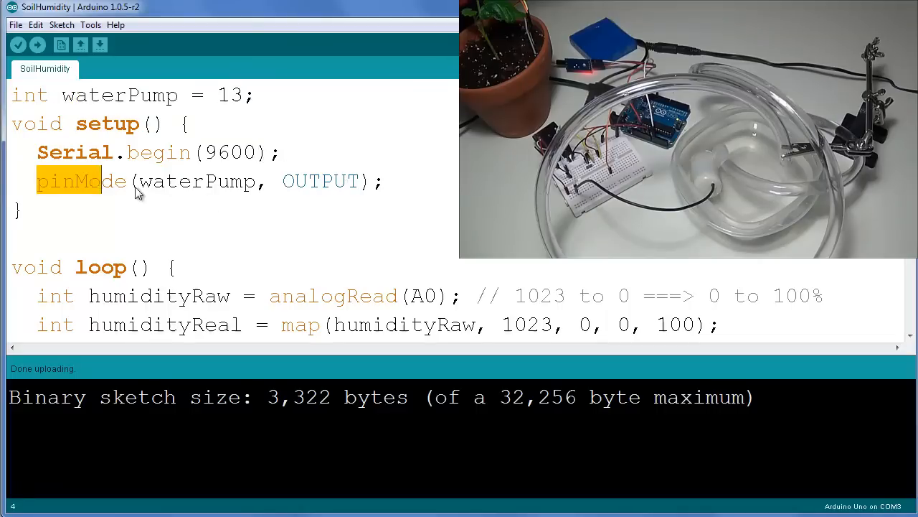
scroll("down", 3)
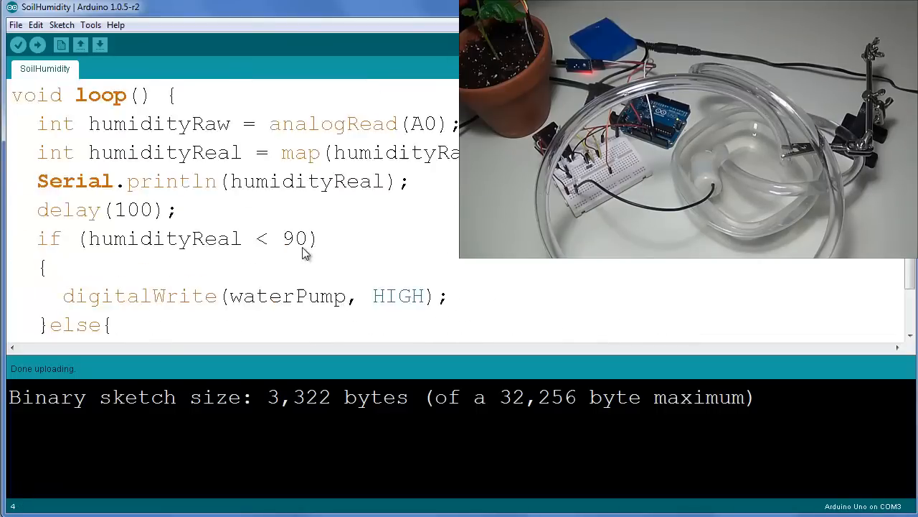
scroll("down", 3)
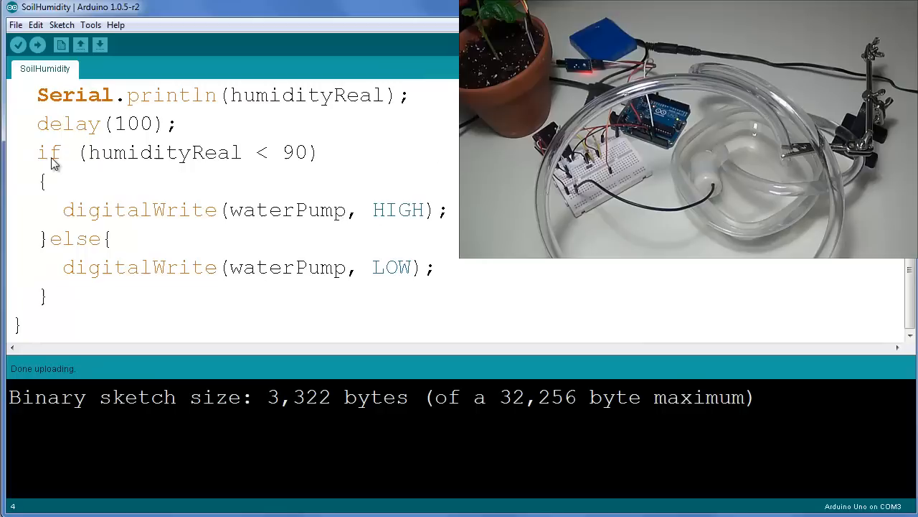
mouse_move(142, 179)
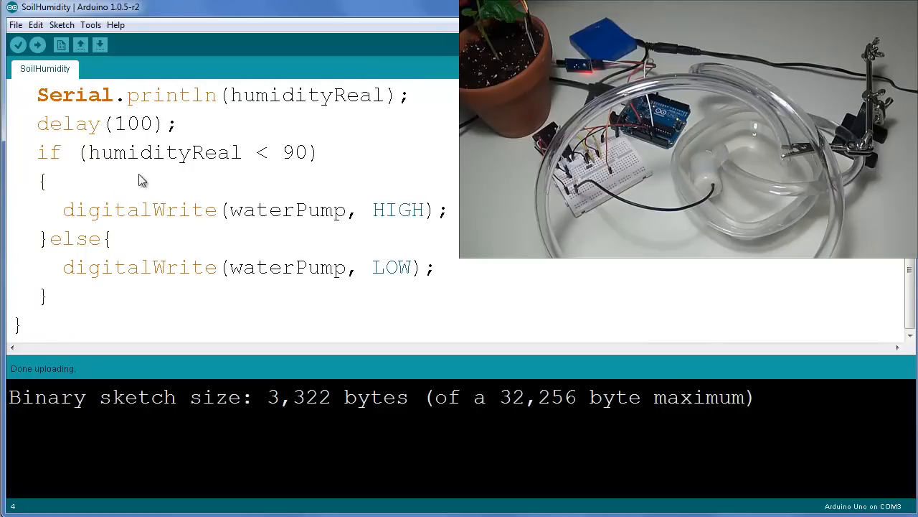
mouse_move(251, 161)
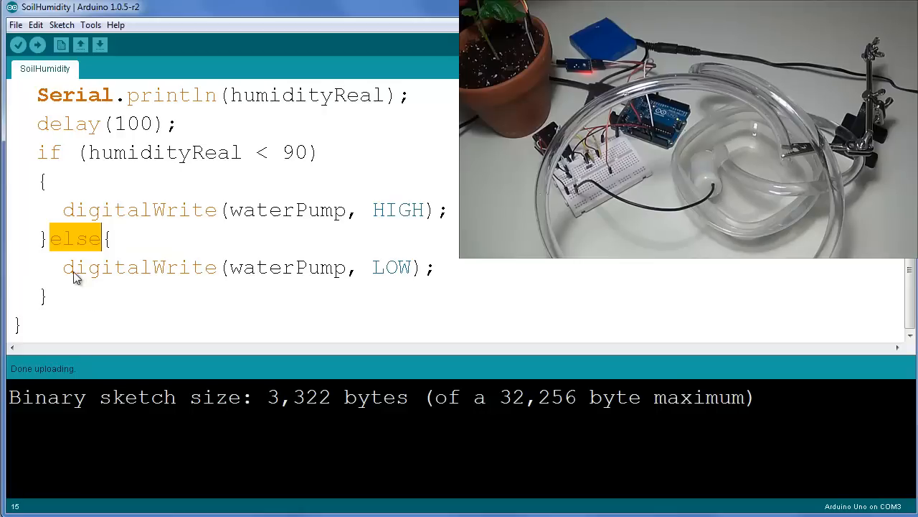
mouse_move(107, 208)
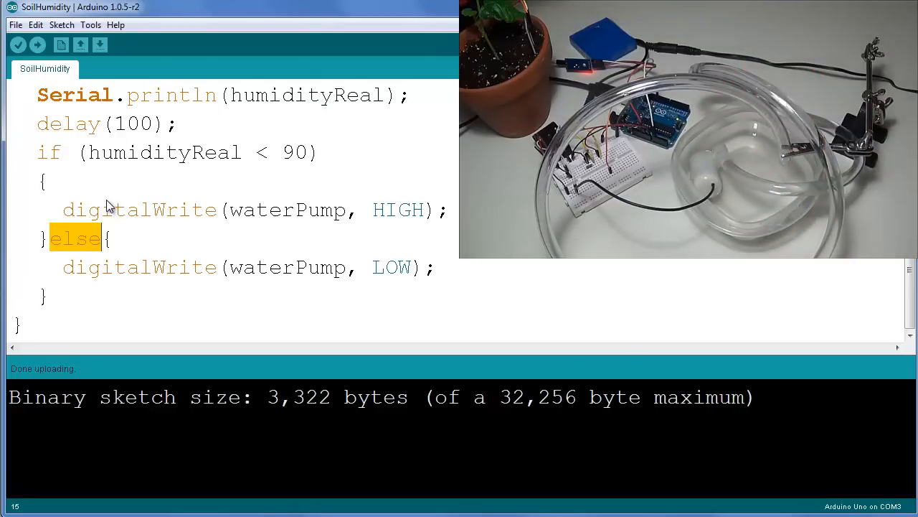
mouse_move(262, 77)
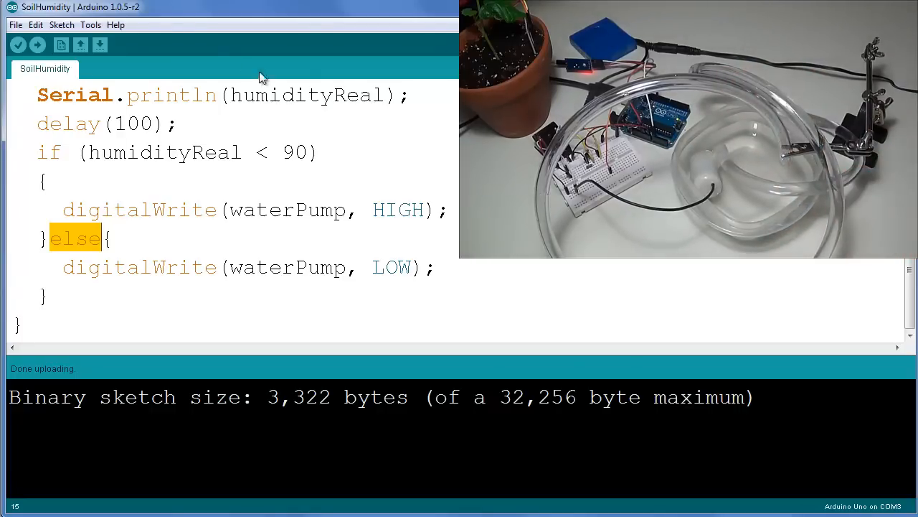
left_click(17, 45)
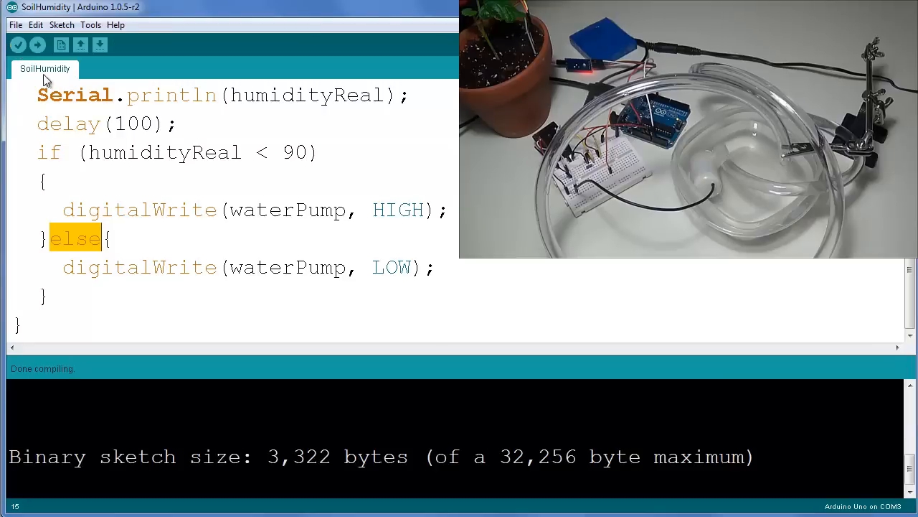
left_click(36, 45)
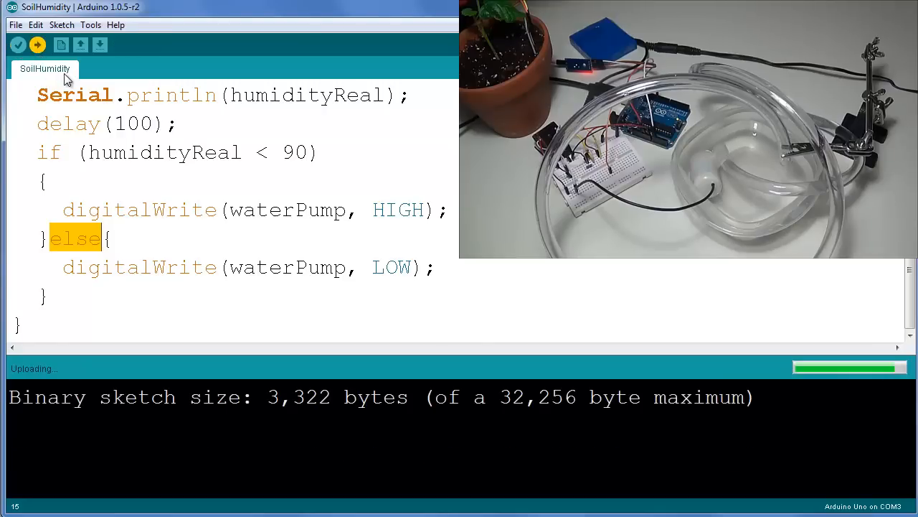